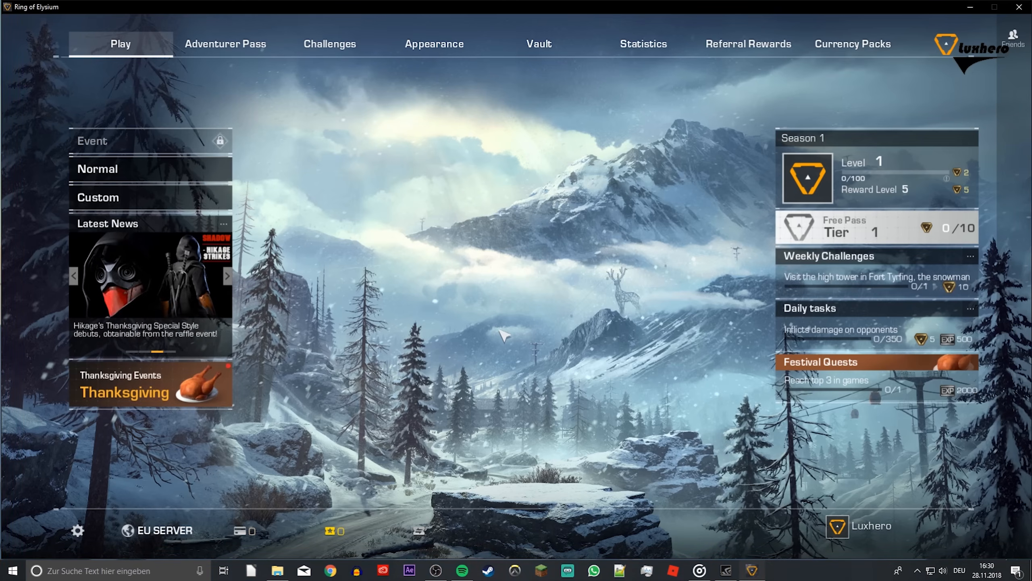
mouse_move(69, 527)
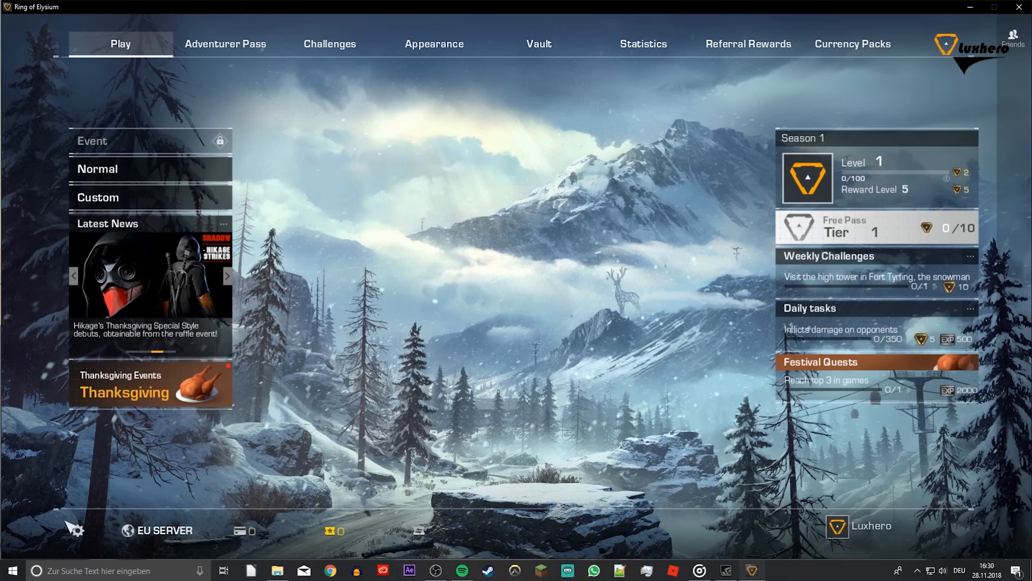
Step: Review monitor mode and resolution choices while keeping graphics quality and anti-aliasing Low at 1920x1080
click(75, 531)
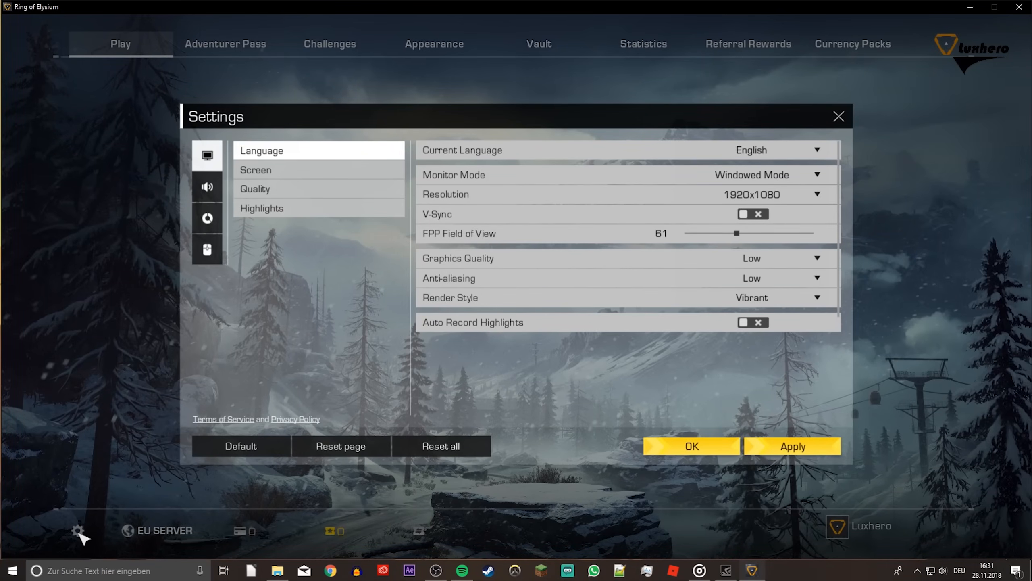
mouse_move(647, 322)
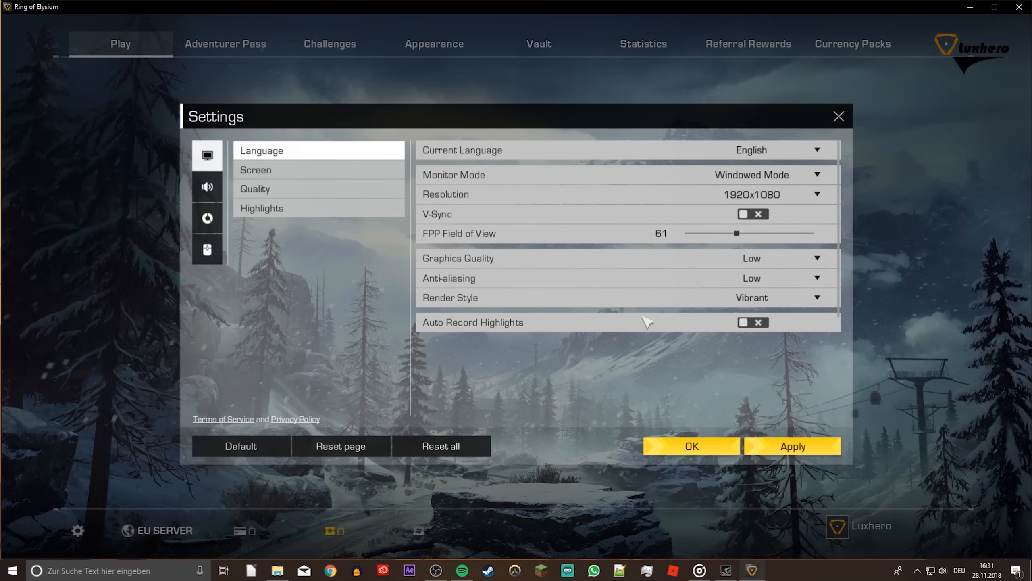
click(751, 174)
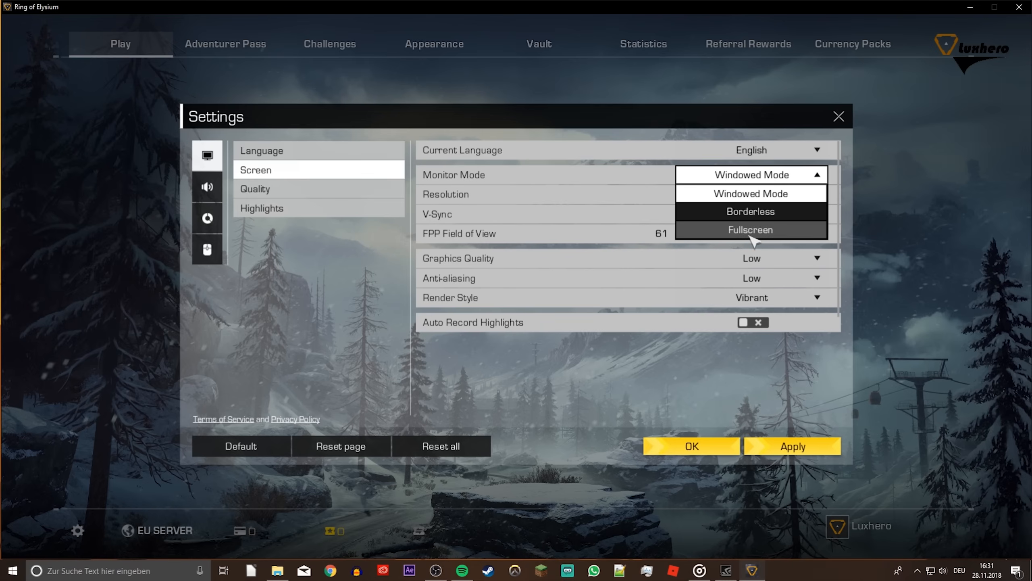
click(751, 194)
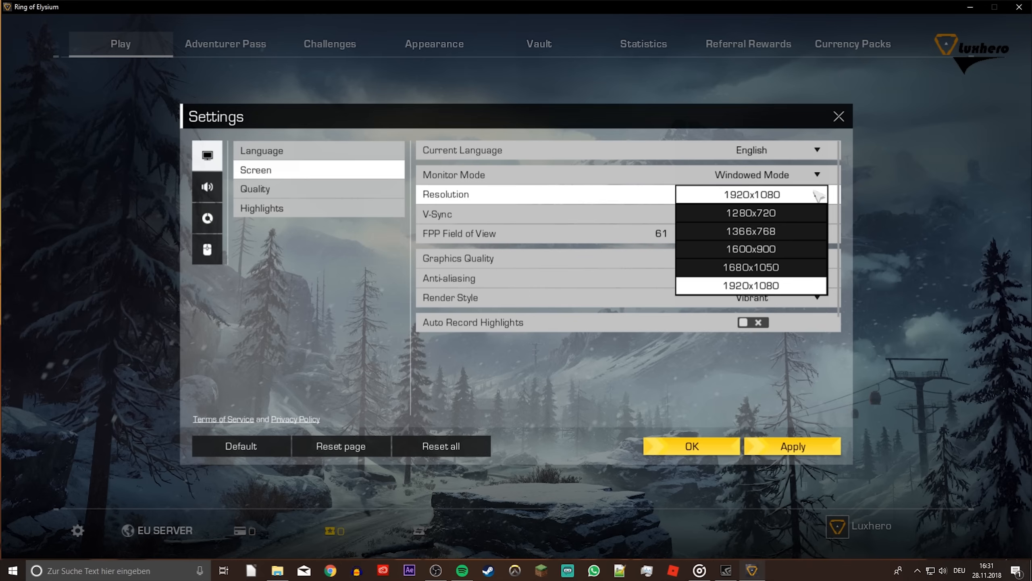
click(751, 285)
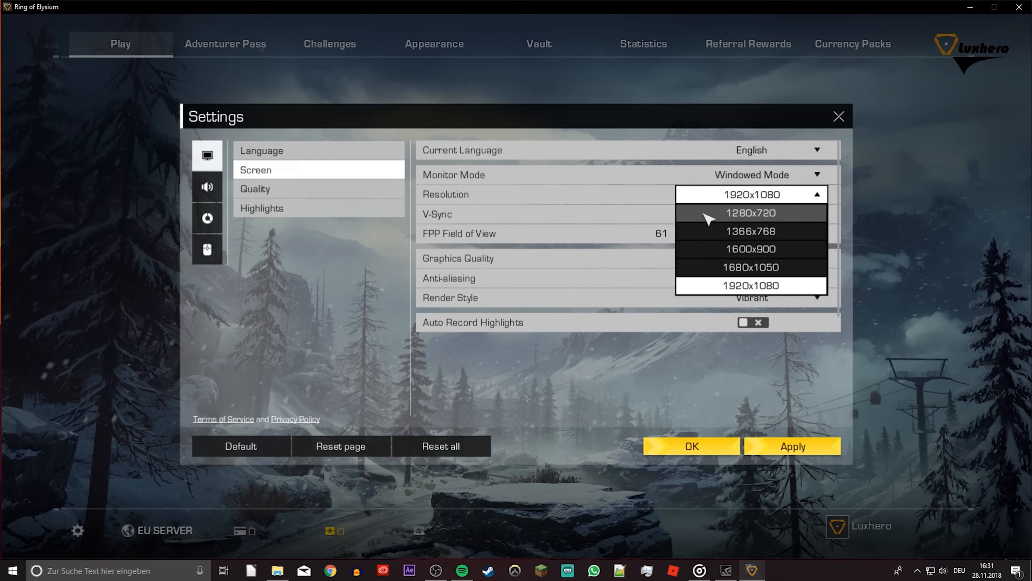
mouse_move(785, 218)
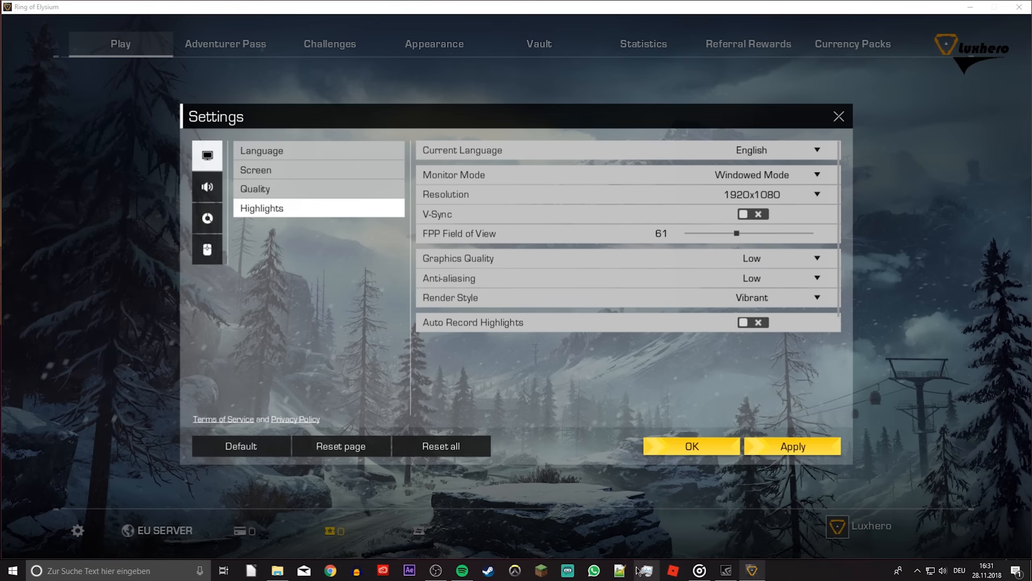
Step: Set the Europa client process priority to Hoch via the Details context menu
click(644, 571)
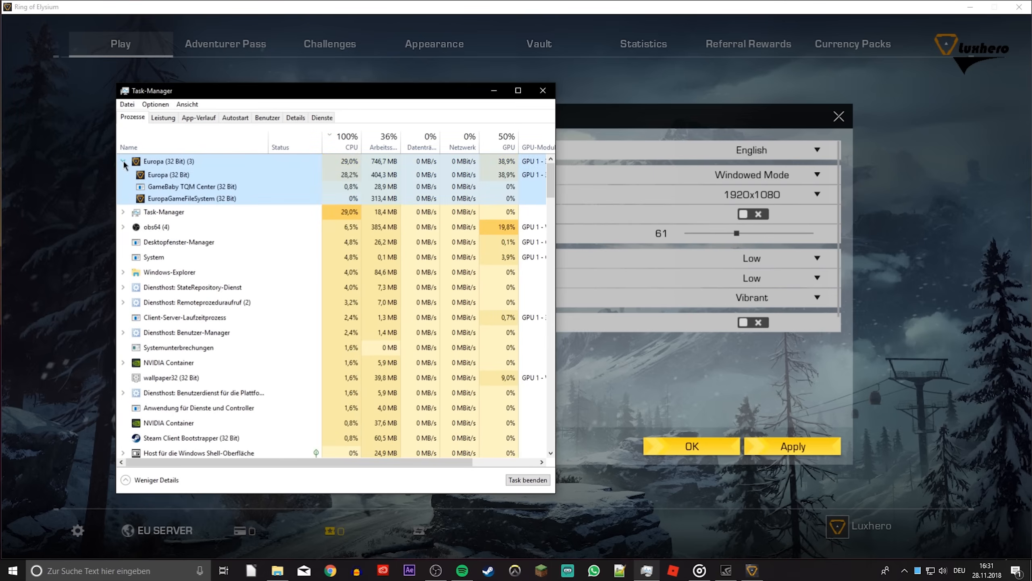
right_click(167, 174)
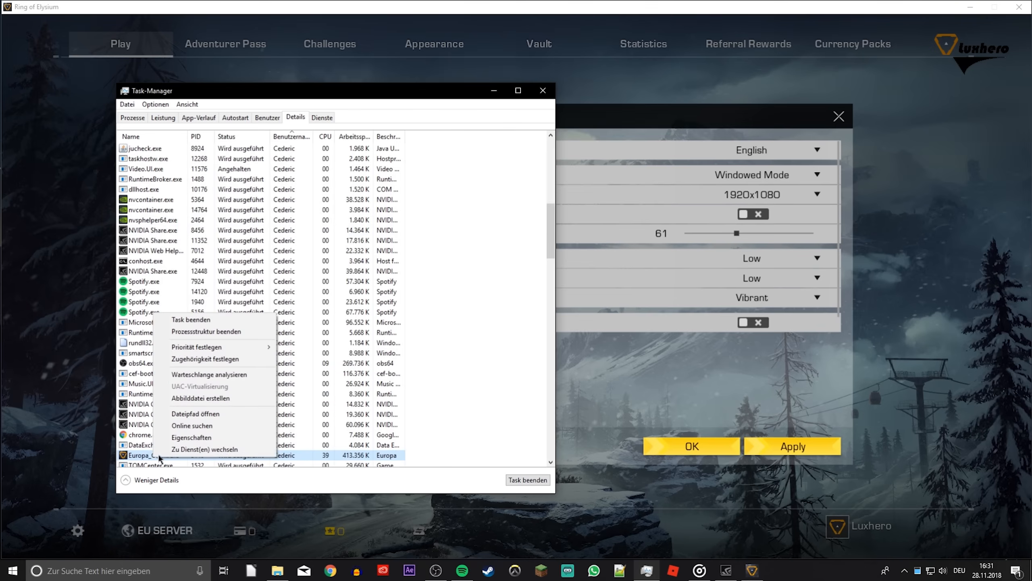
click(197, 346)
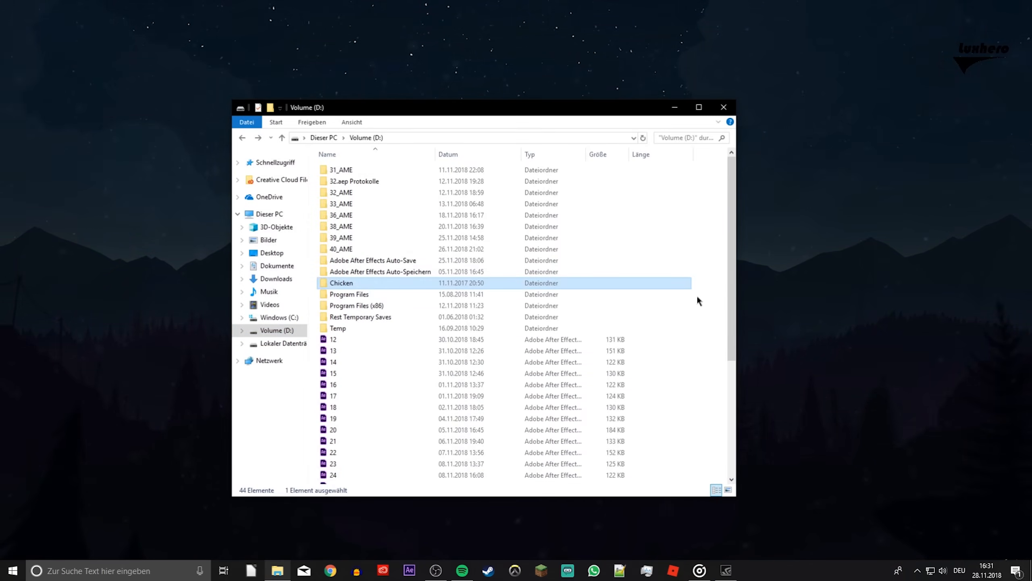
Step: Navigate Chicken > steamapps > common to UserData and edit EuSystemSettingsConfigCurrent in Notepad++
double_click(342, 282)
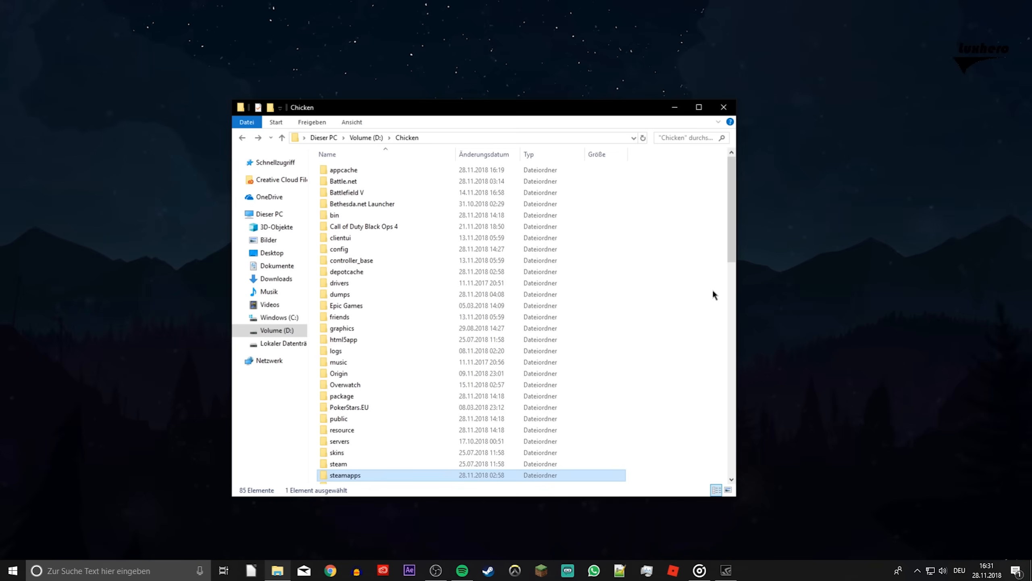
double_click(345, 475)
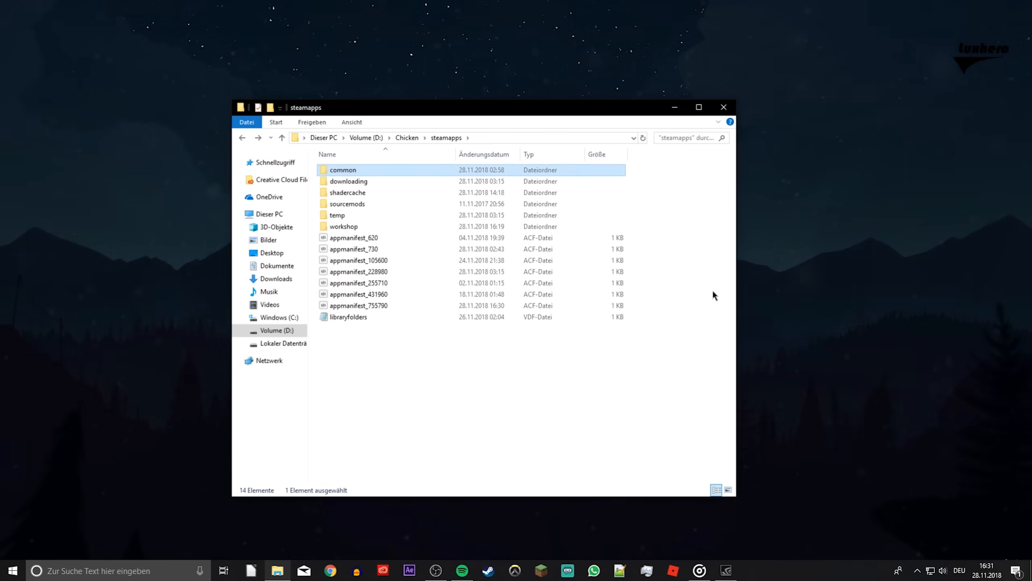
double_click(342, 170)
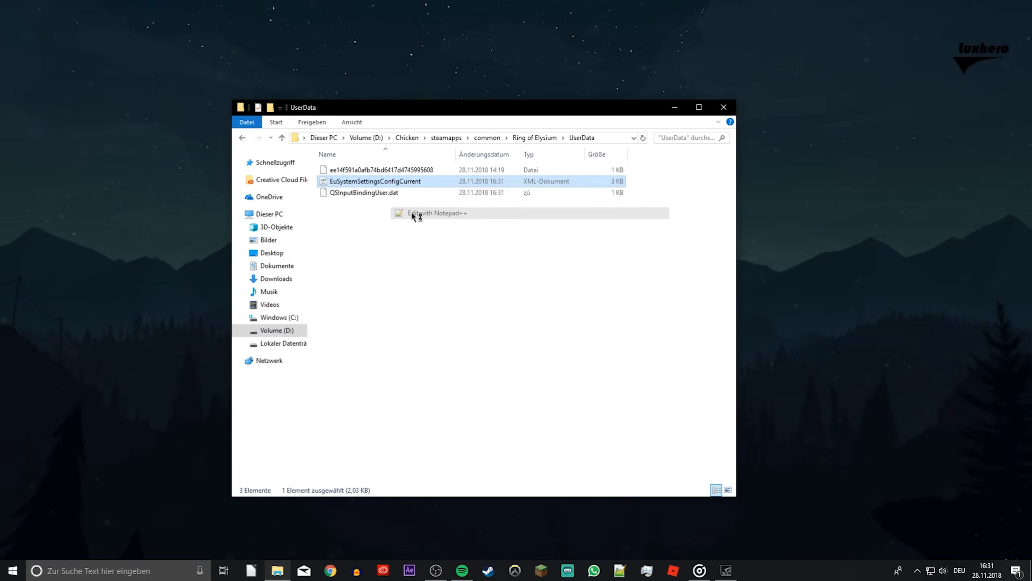
click(436, 213)
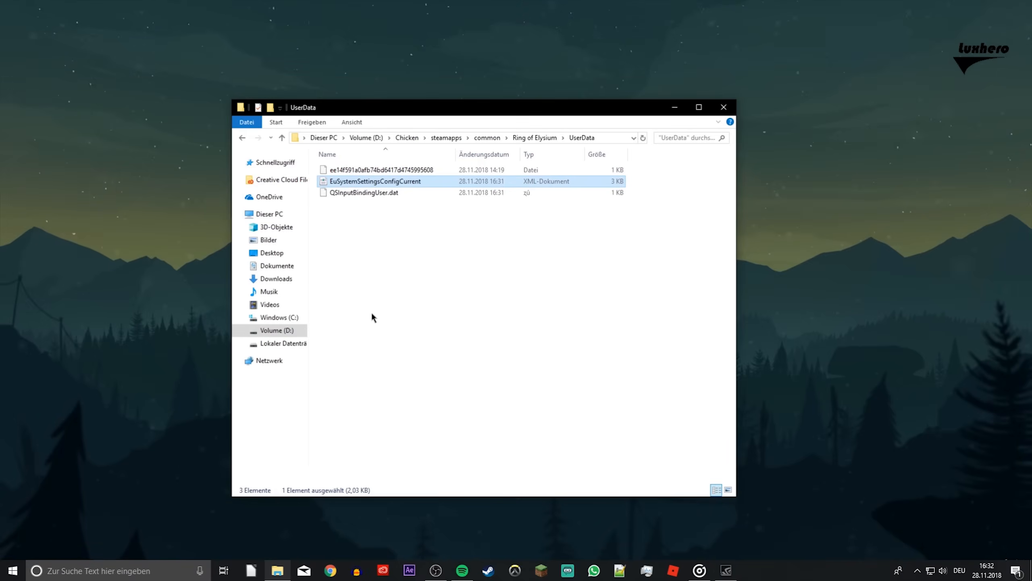
Step: Set Europa_Client properties to Windows 7 compatibility with Vollbildoptimierungen deaktivieren and confirm
click(533, 138)
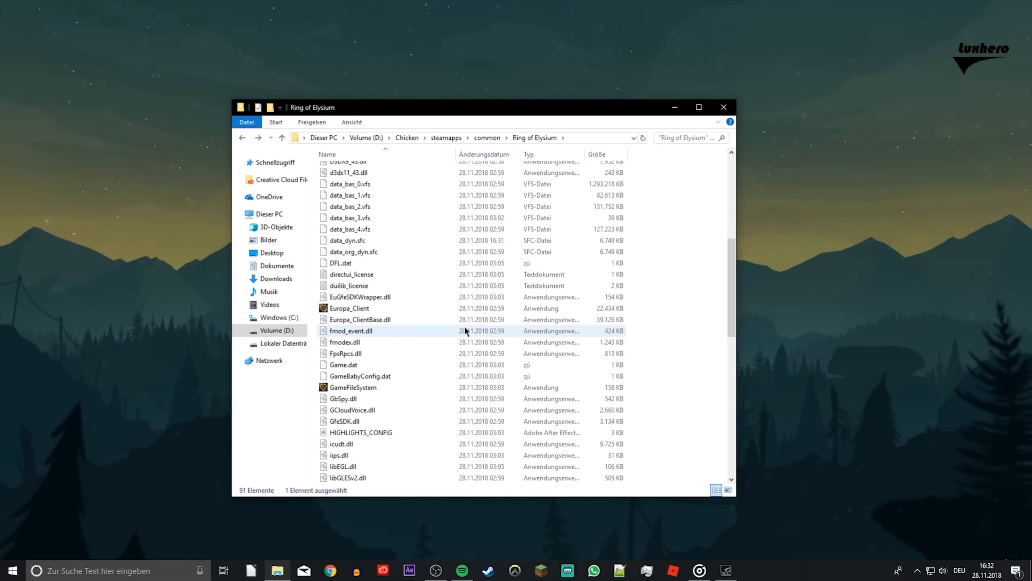
right_click(349, 308)
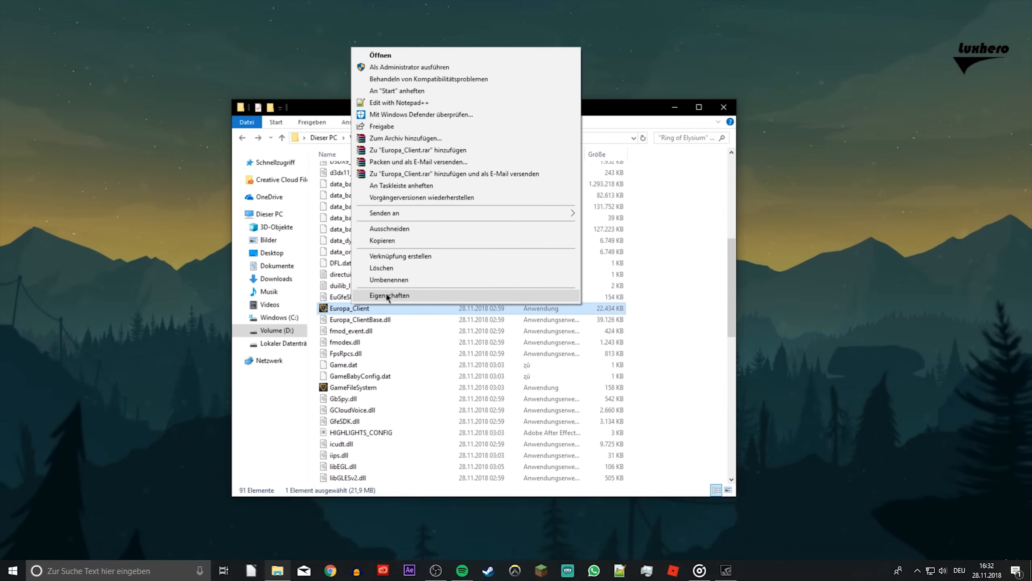
click(389, 295)
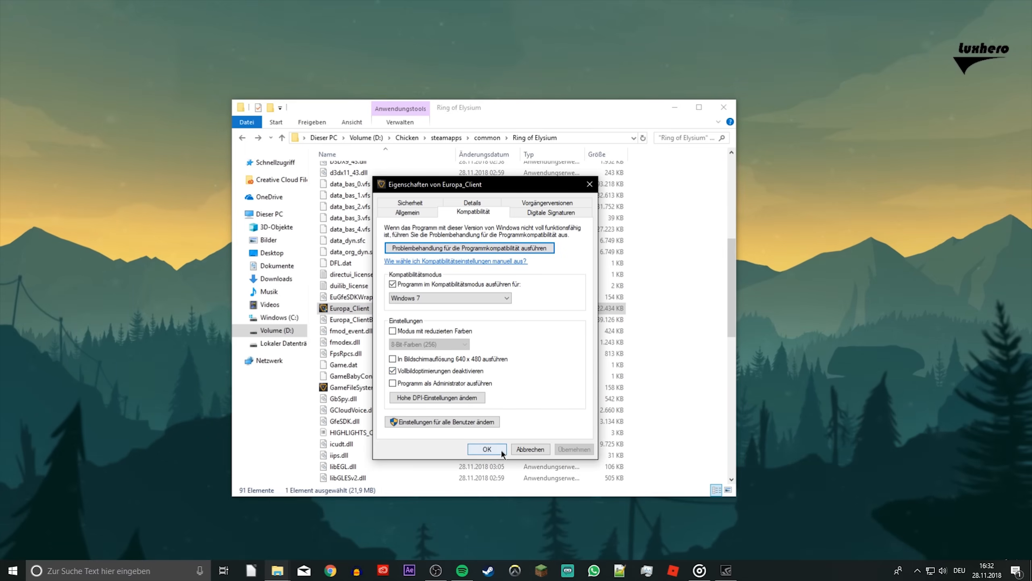
click(487, 449)
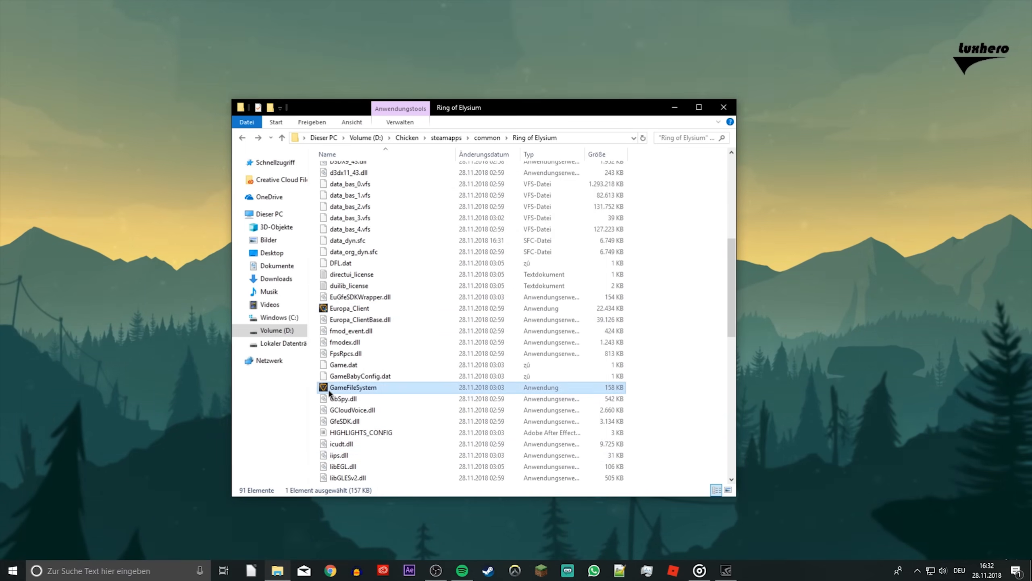
mouse_move(369, 393)
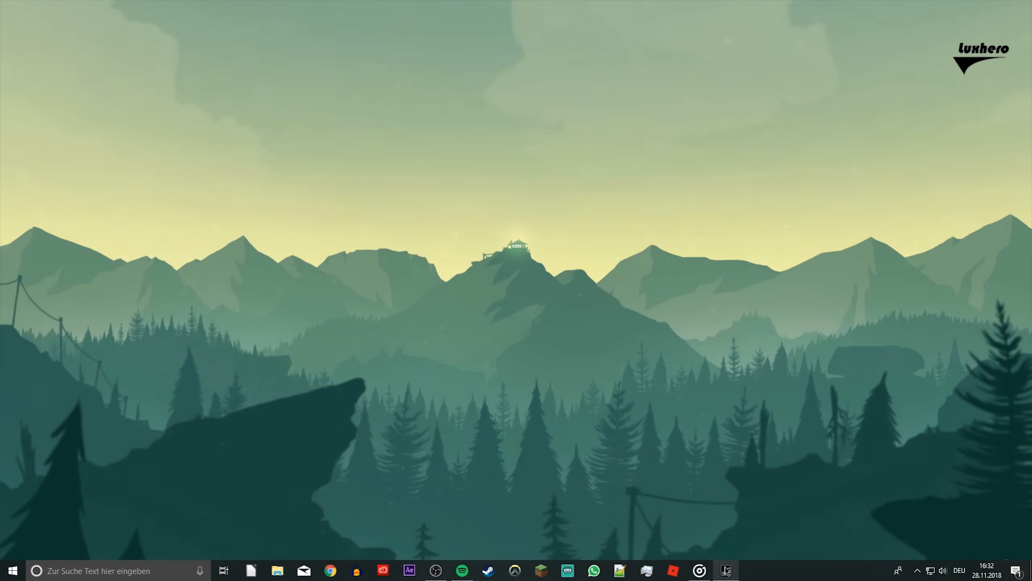
Step: Drag Ring of Elysium's Leistung–Qualität slider toward Leistung in its GeForce Experience details
click(726, 571)
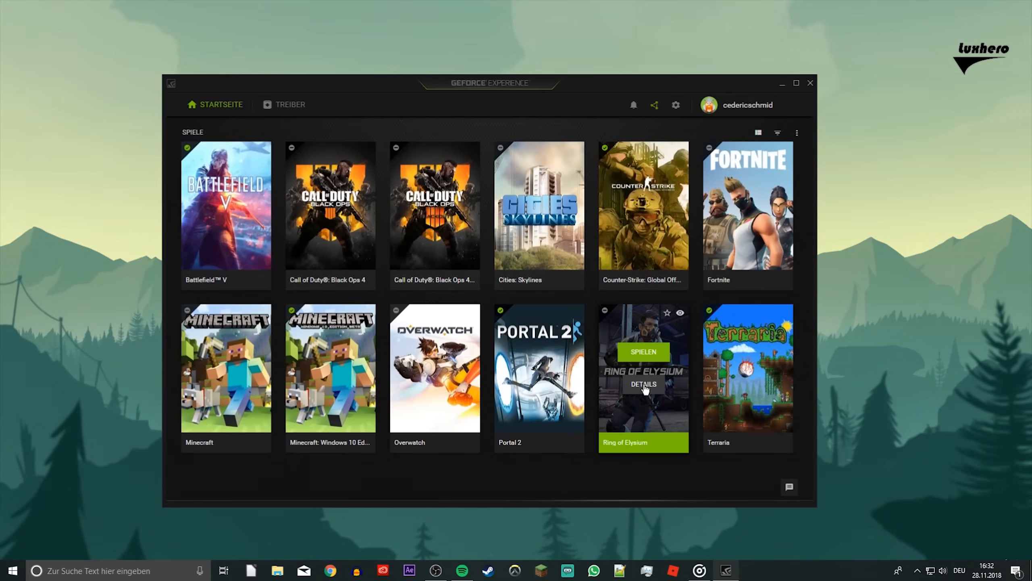
click(643, 384)
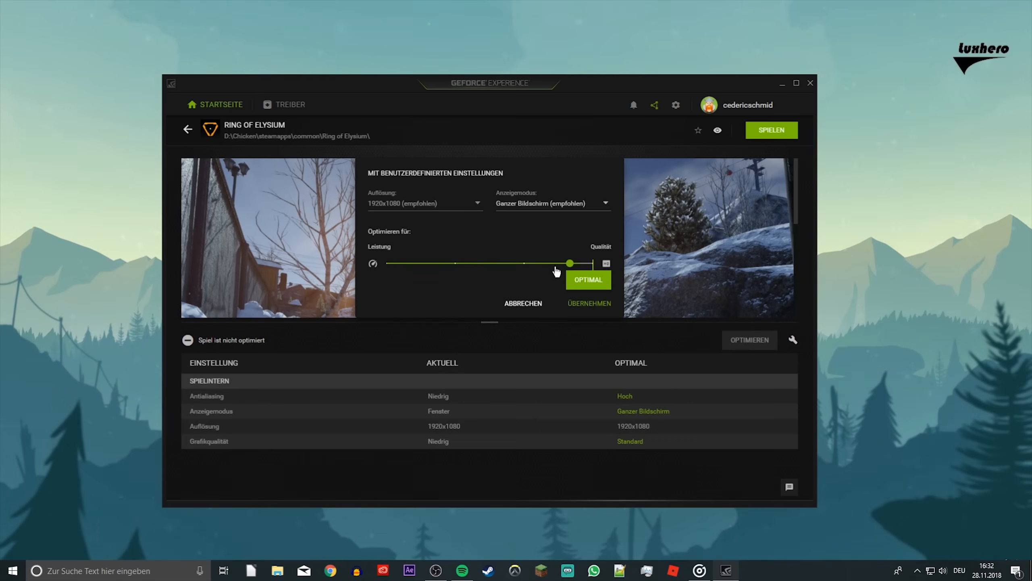
drag(569, 264, 386, 264)
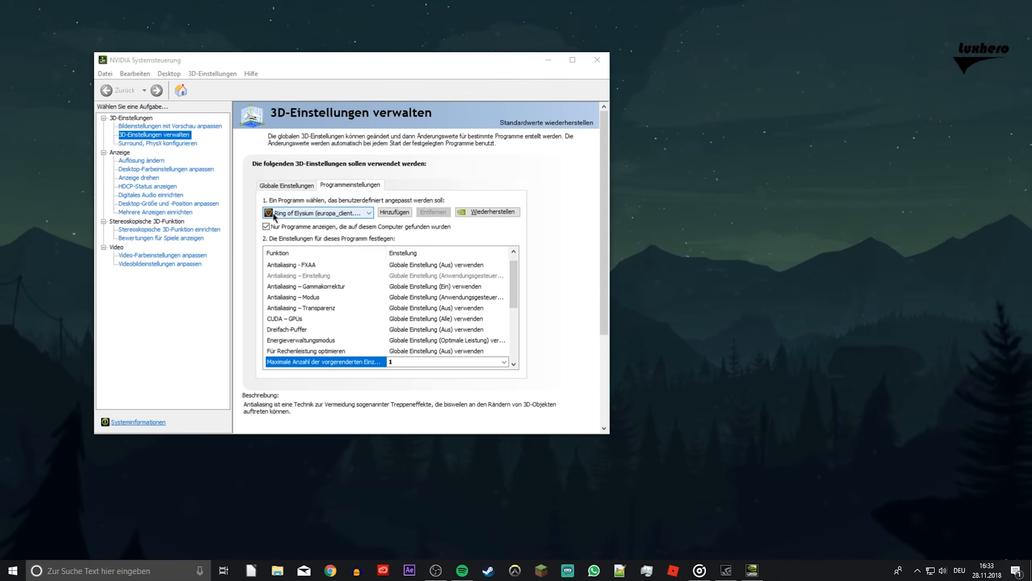
mouse_move(333, 221)
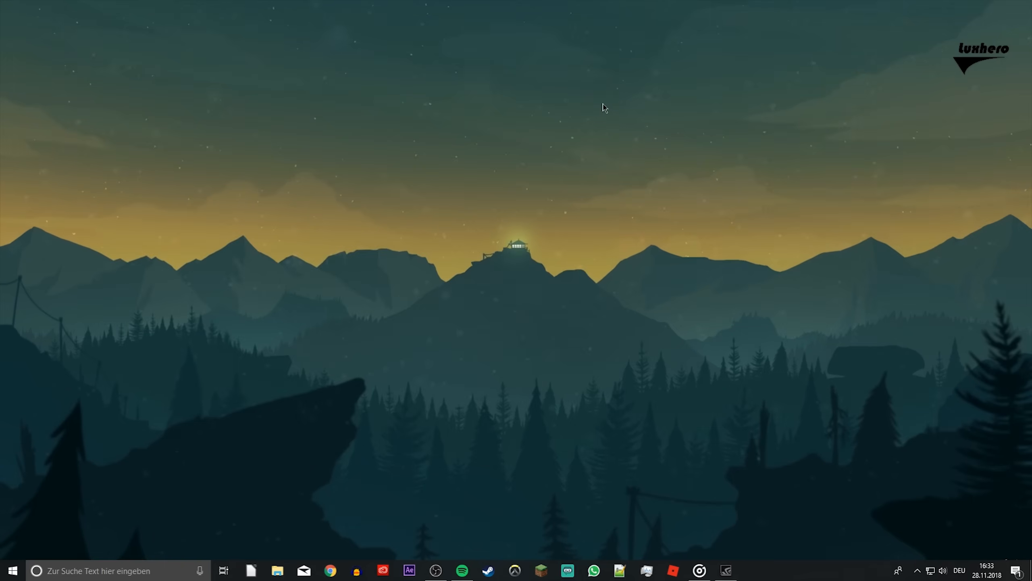
mouse_move(617, 182)
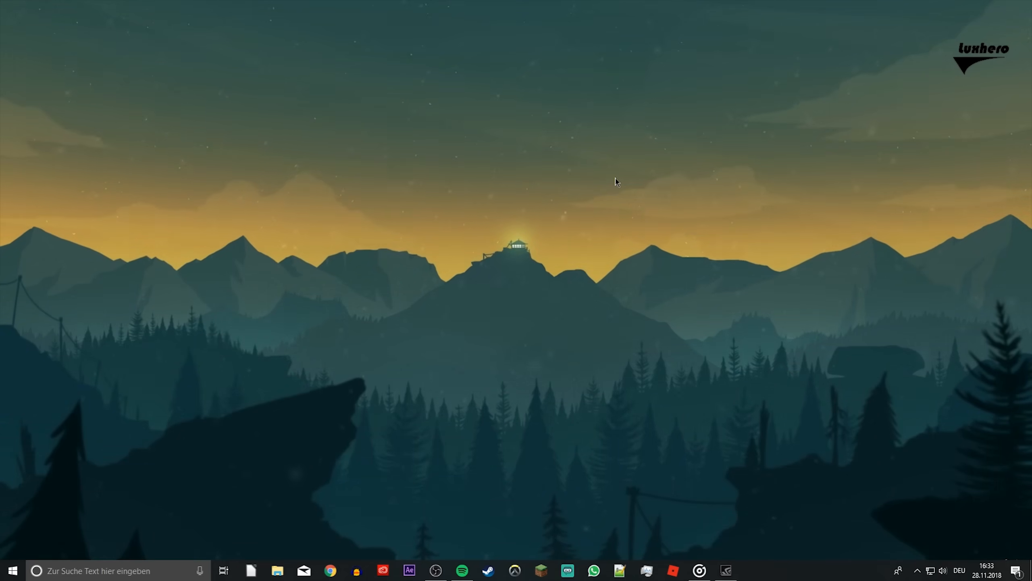